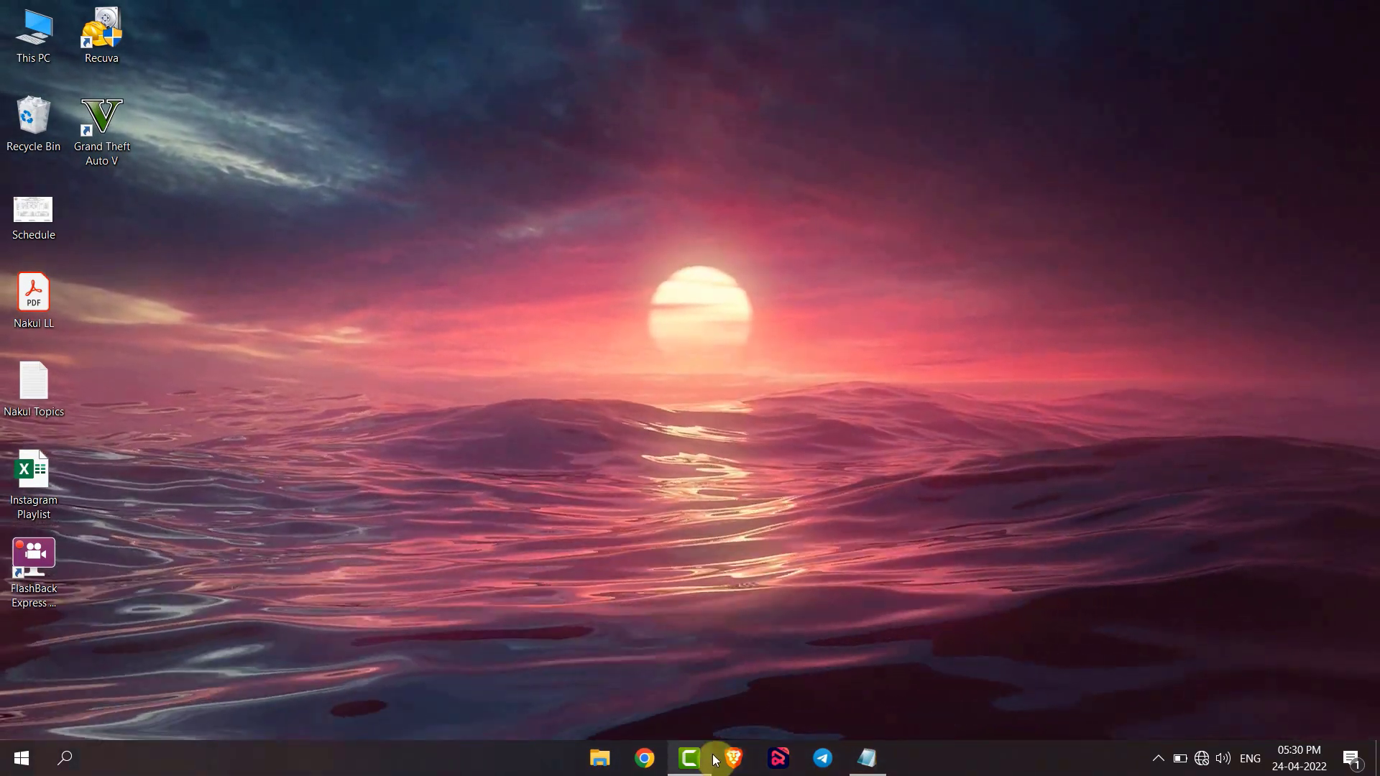
Bring the Camtasia editor with the 'change location taskbar' project to the front.
left_click(688, 758)
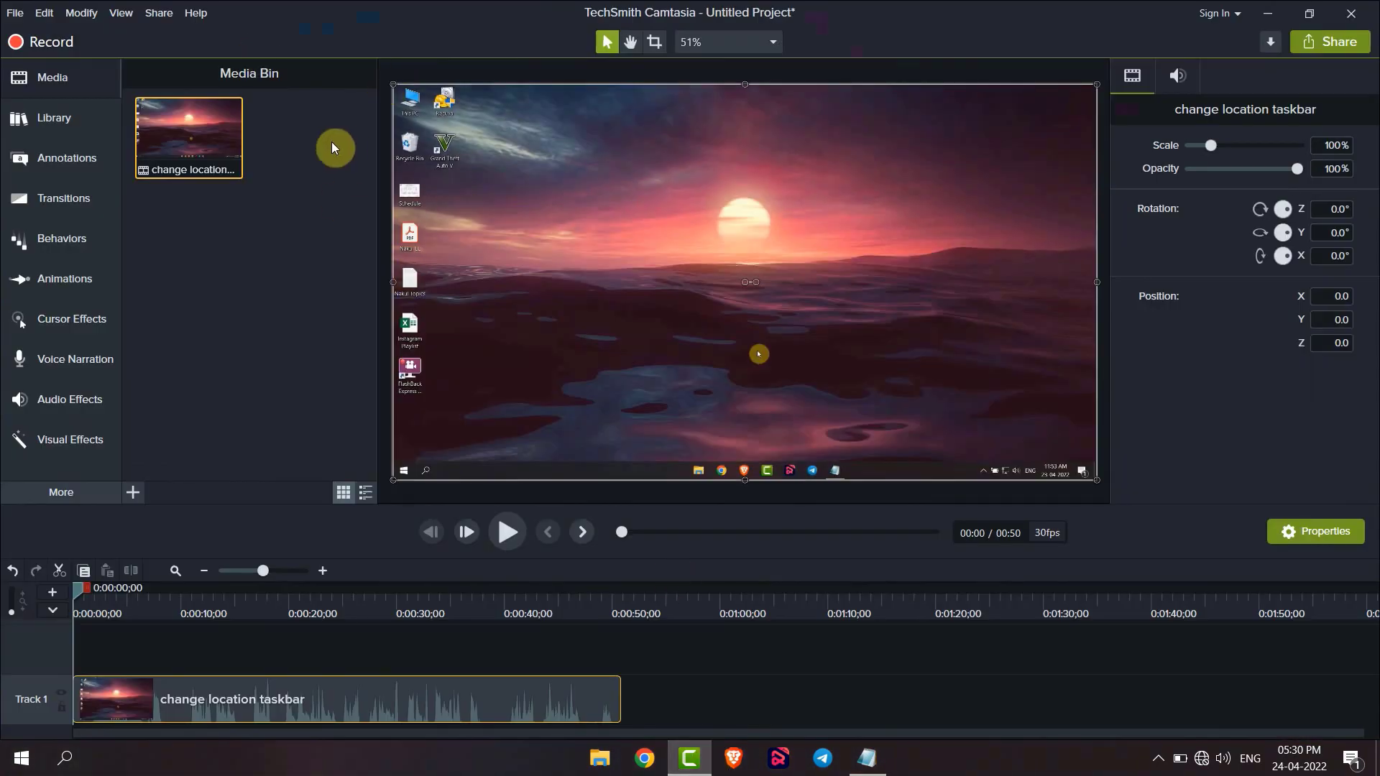
mouse_move(272, 364)
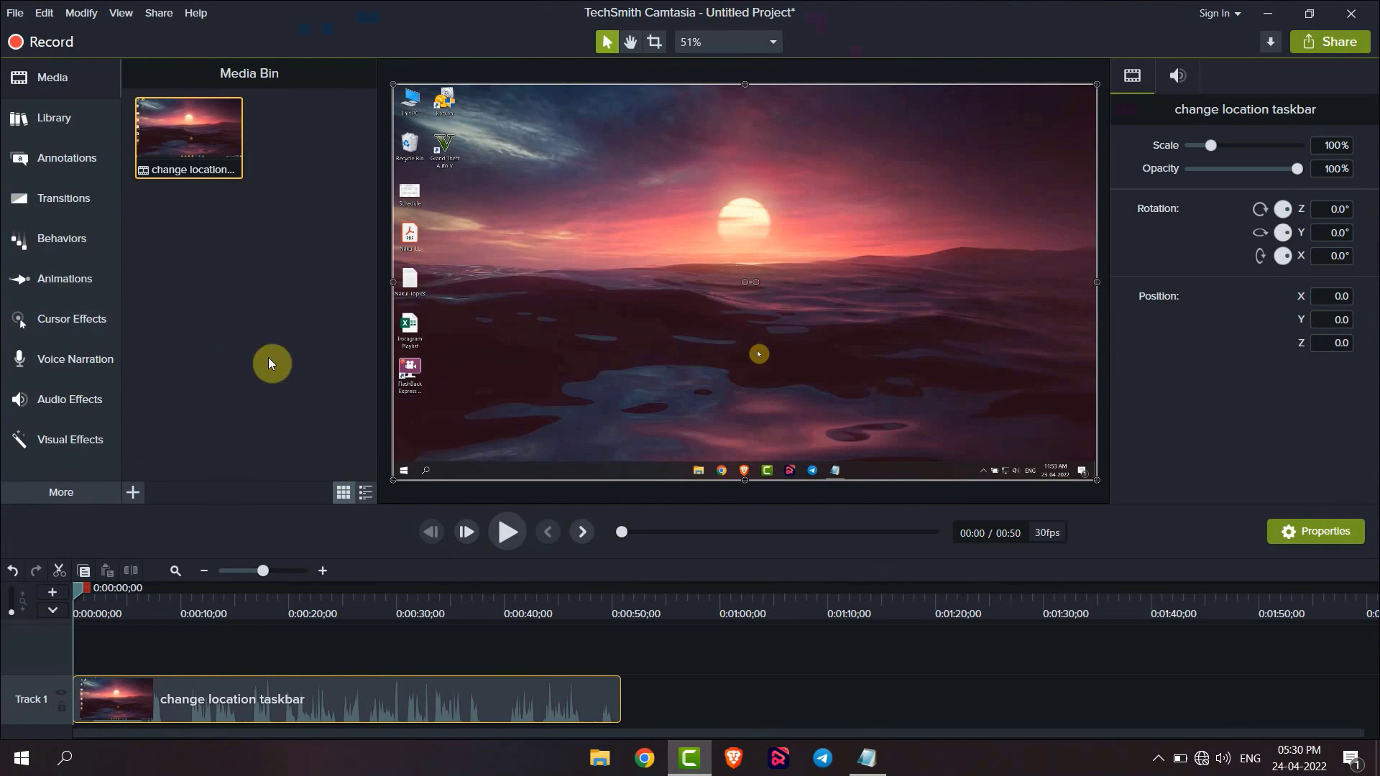
mouse_move(79, 158)
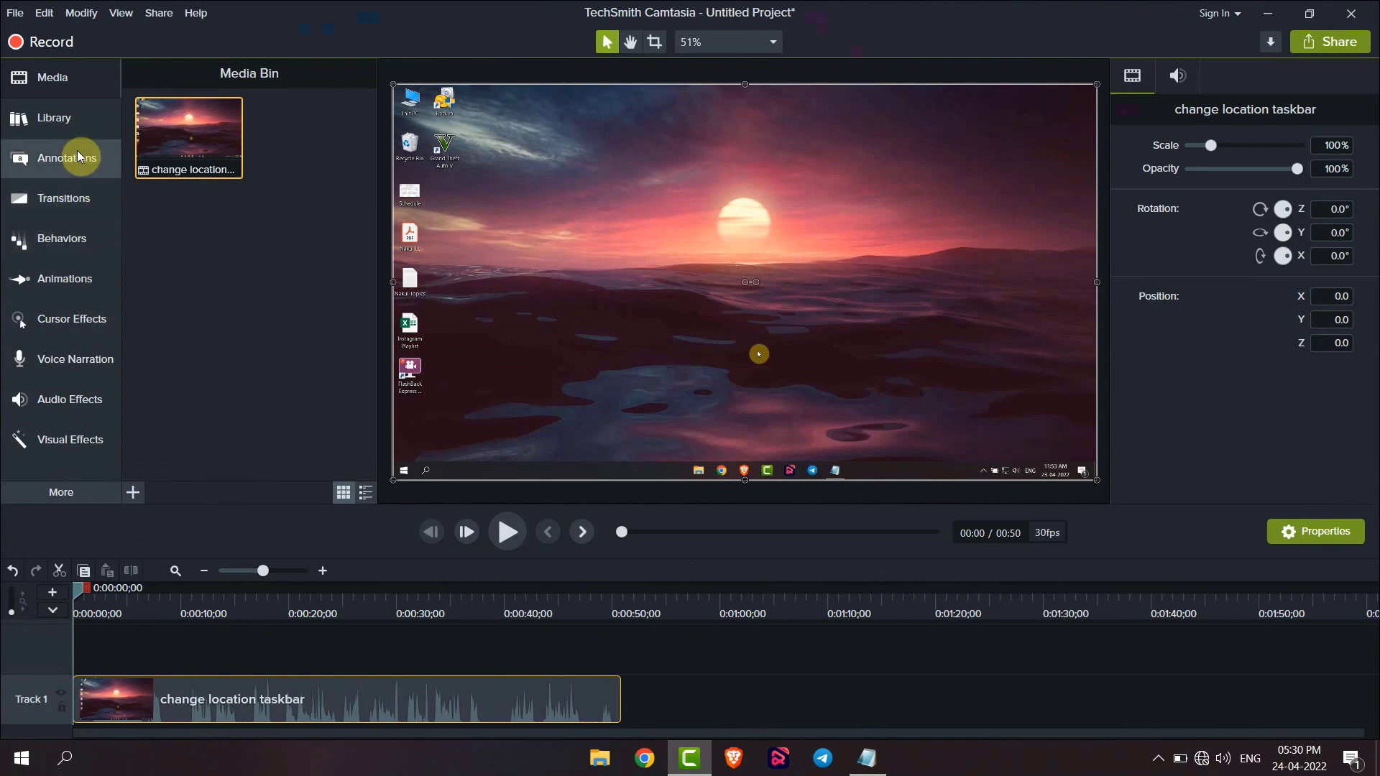
Place a plain white ABC text callout from Annotations onto Track 2 over the clip's centre.
left_click(66, 159)
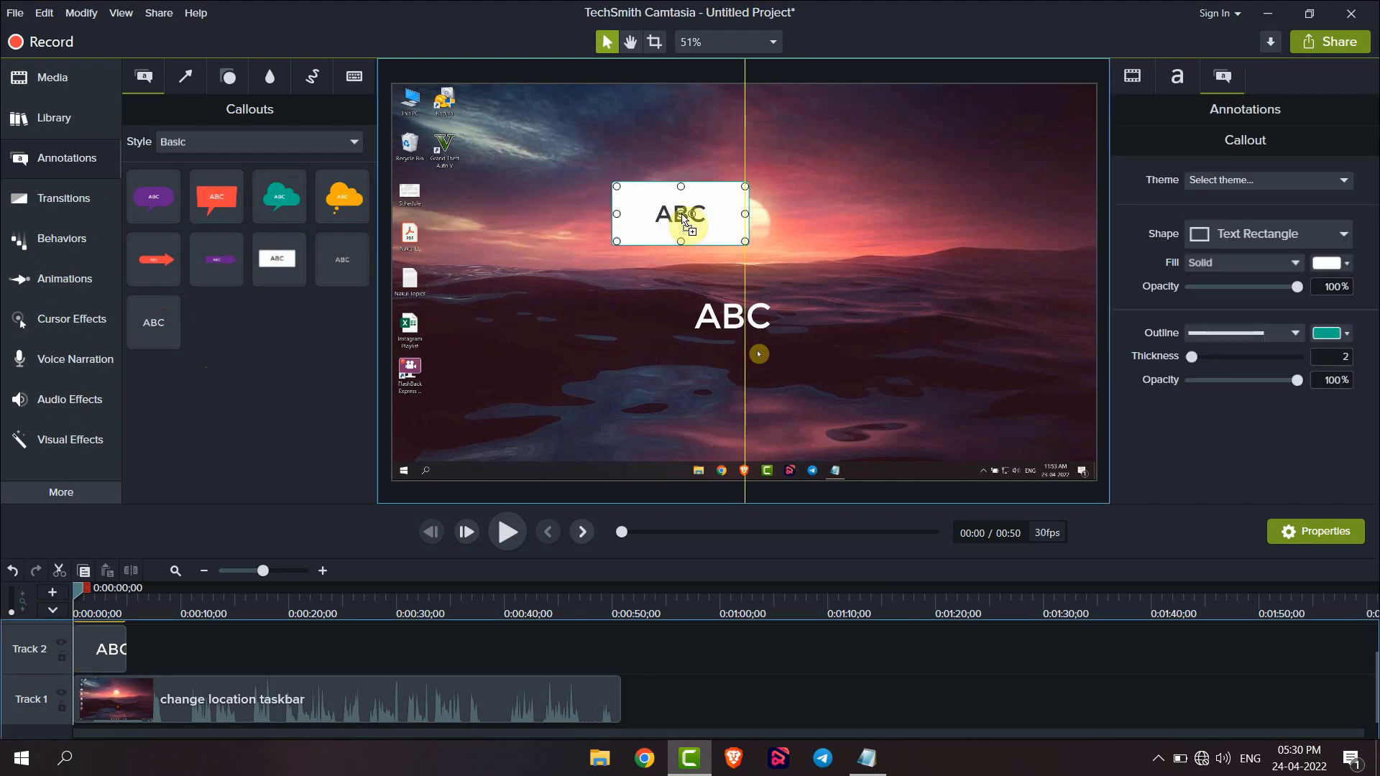
left_click_drag(680, 213, 562, 156)
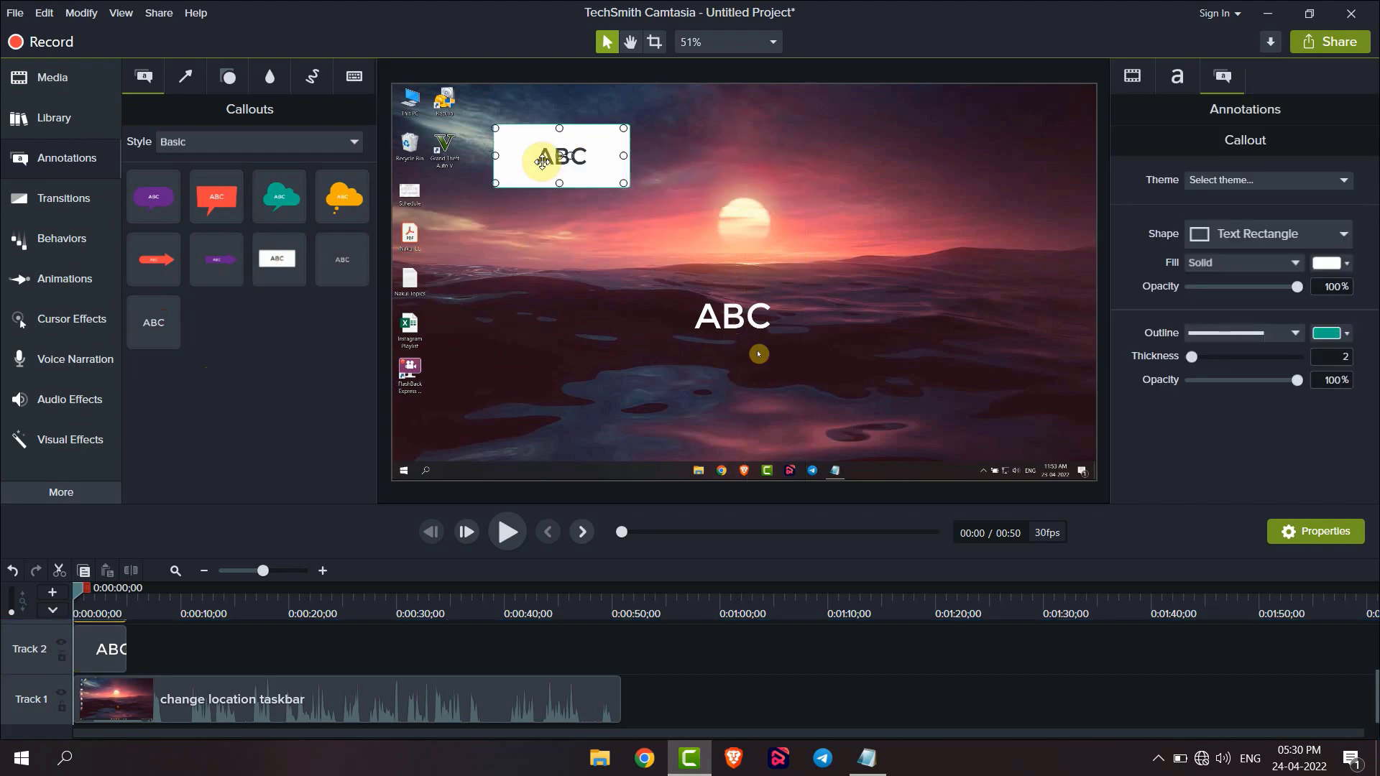
left_click_drag(561, 156, 457, 113)
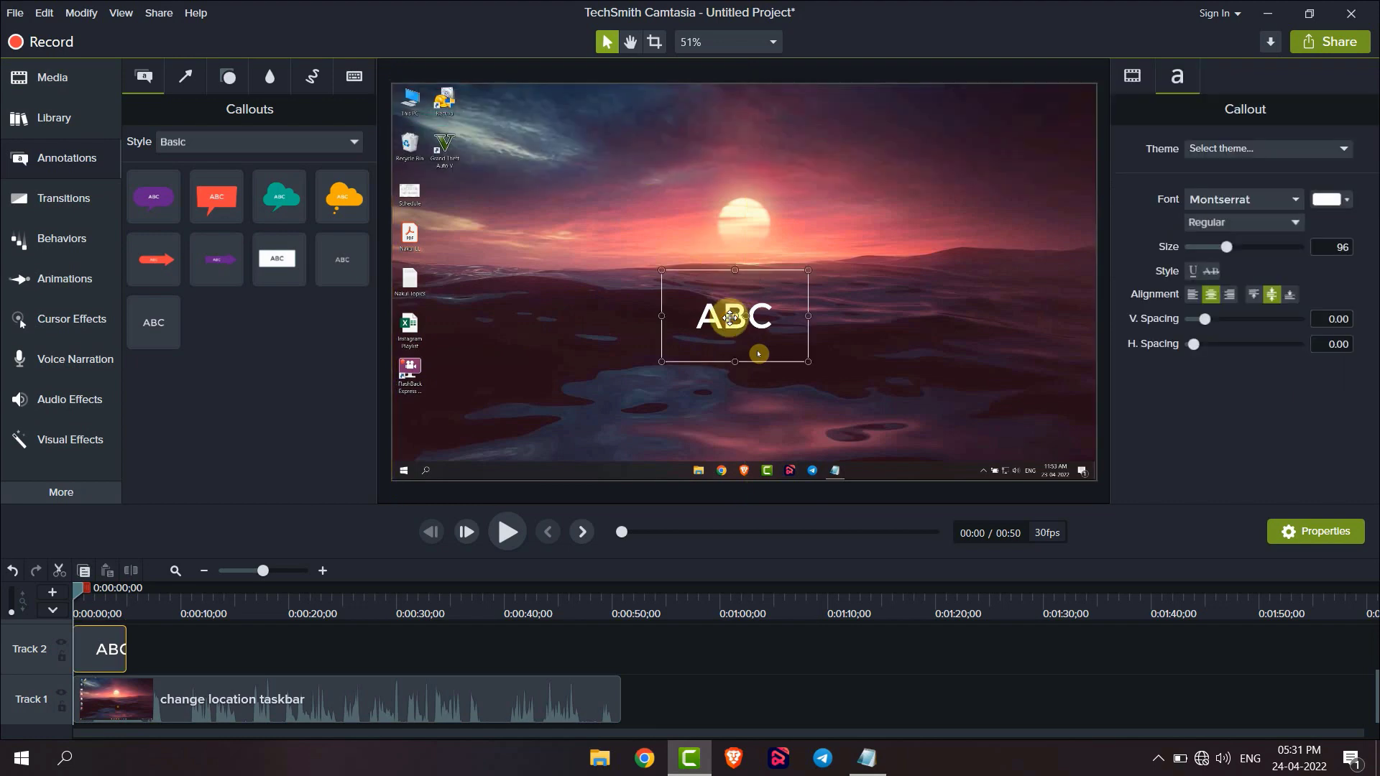
Nudge the ABC text left, colour it red and set its font to Algerian.
left_click_drag(735, 316, 649, 328)
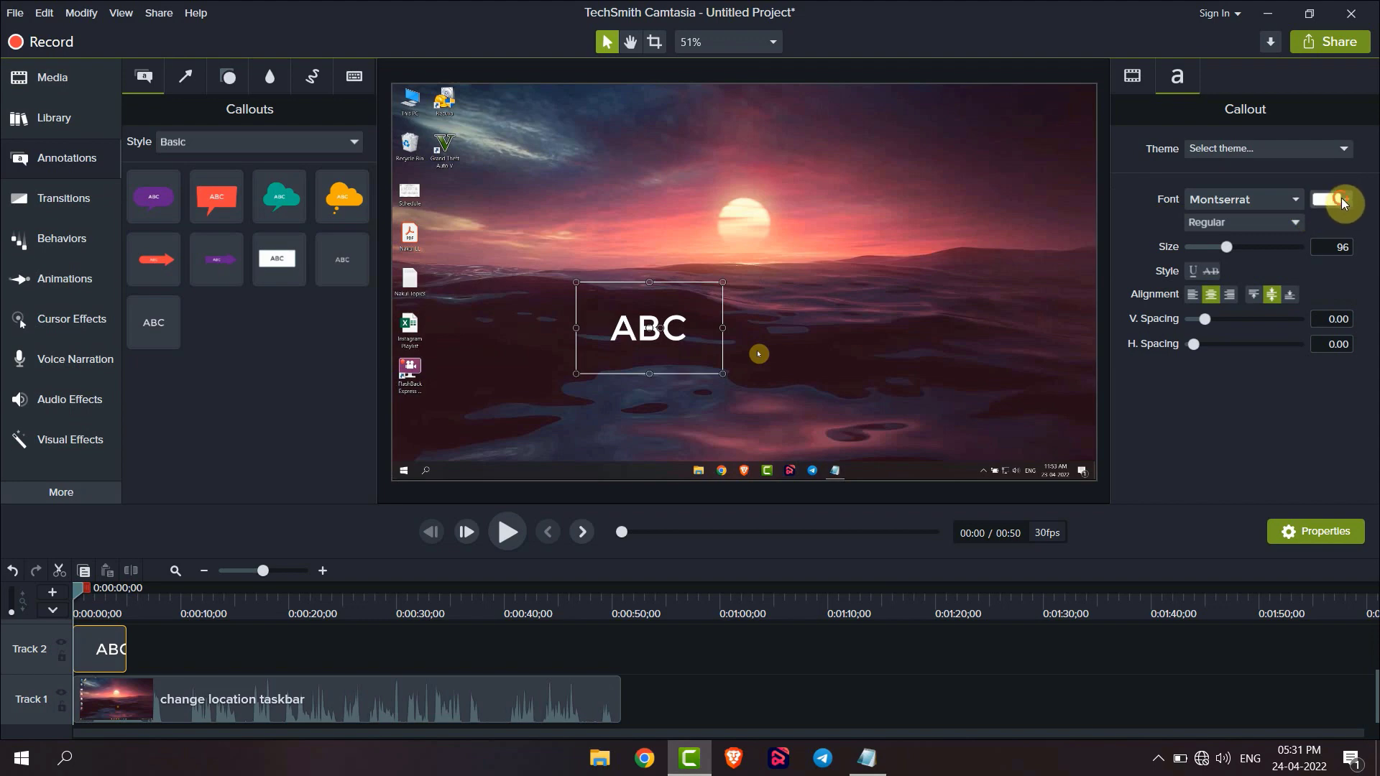
left_click(1339, 199)
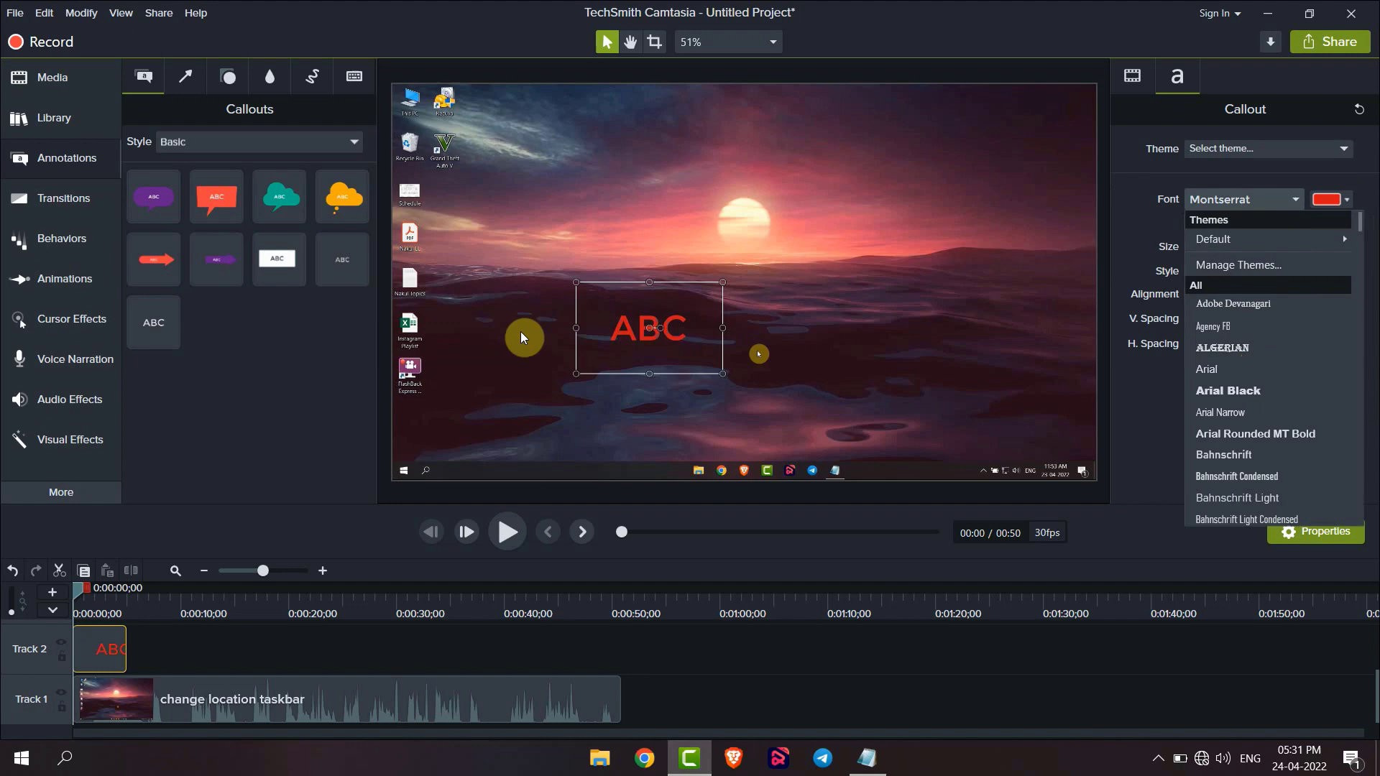
mouse_move(1226, 390)
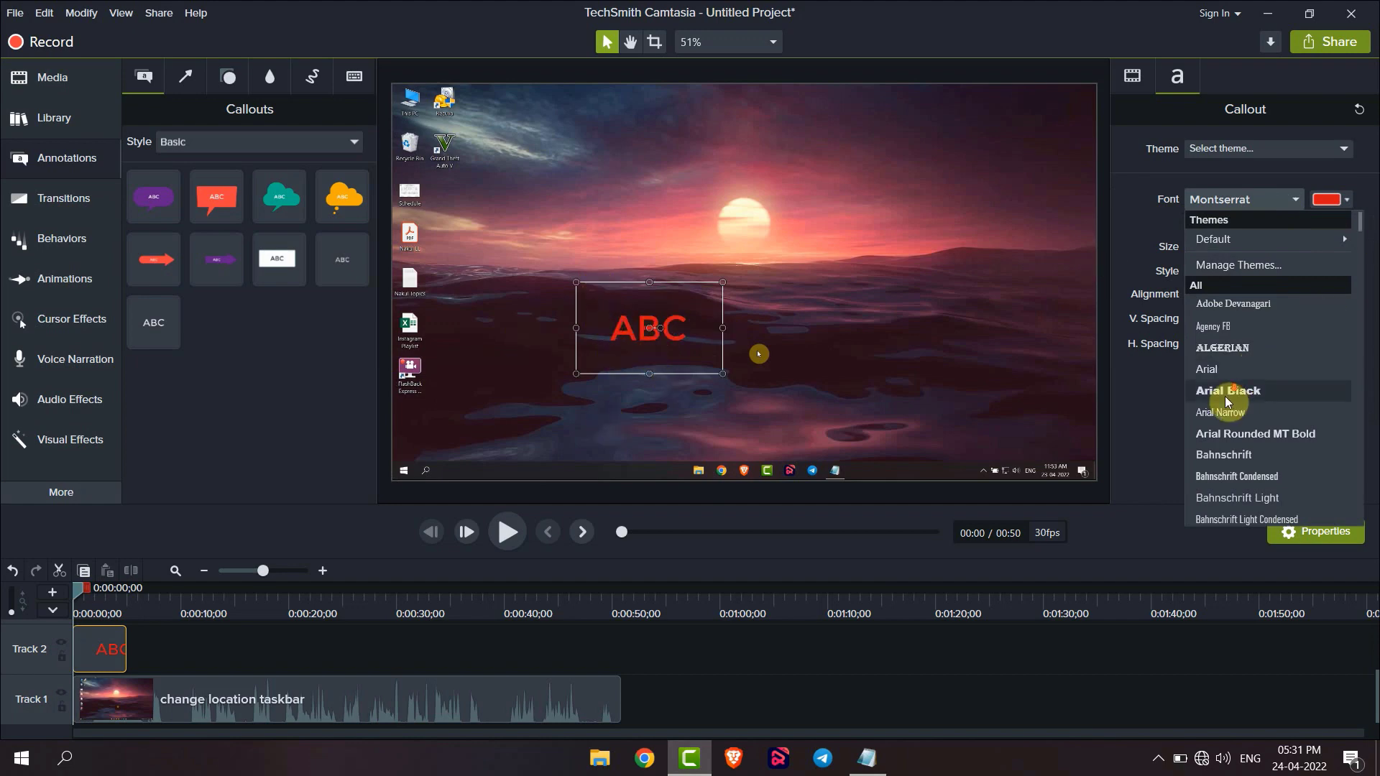
left_click(1222, 346)
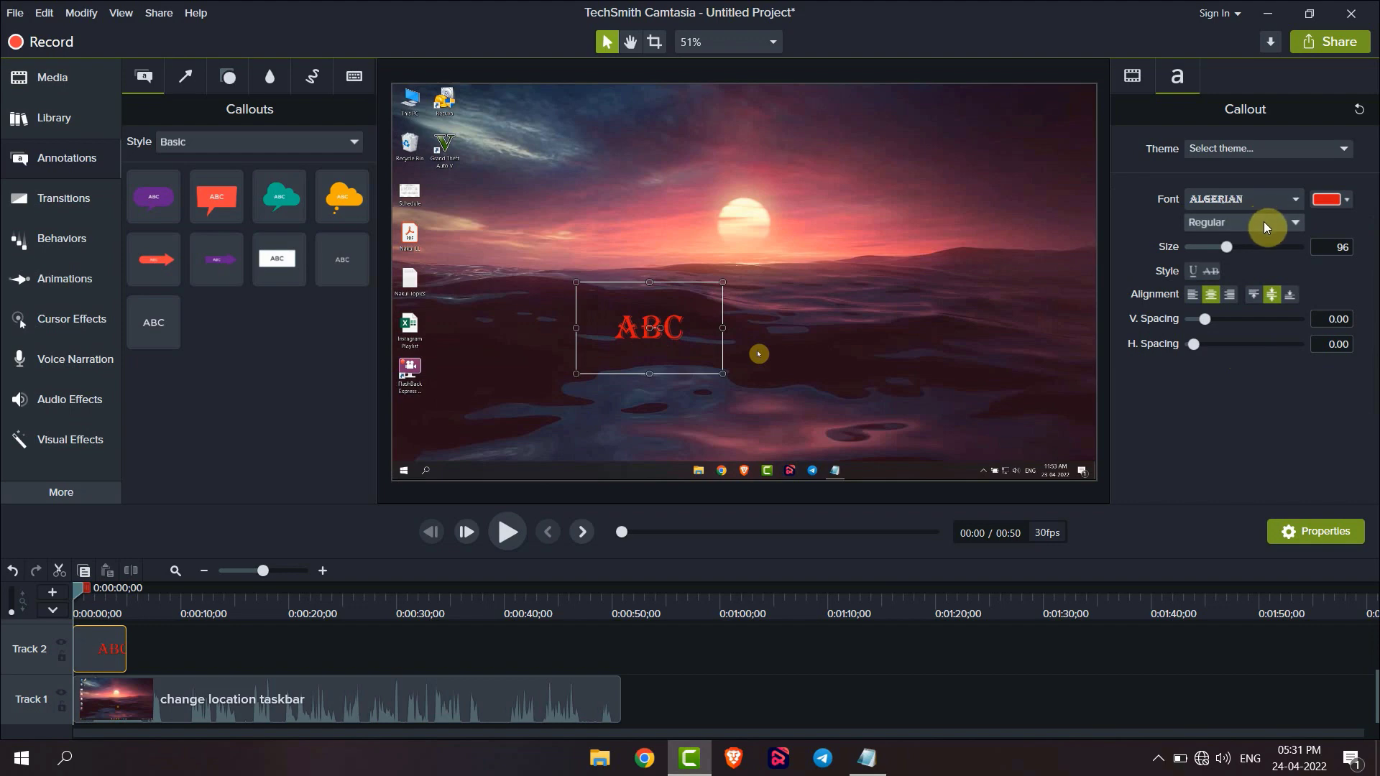
Raise the callout text size with the slider and settle it at 142.
left_click_drag(1227, 247, 1282, 247)
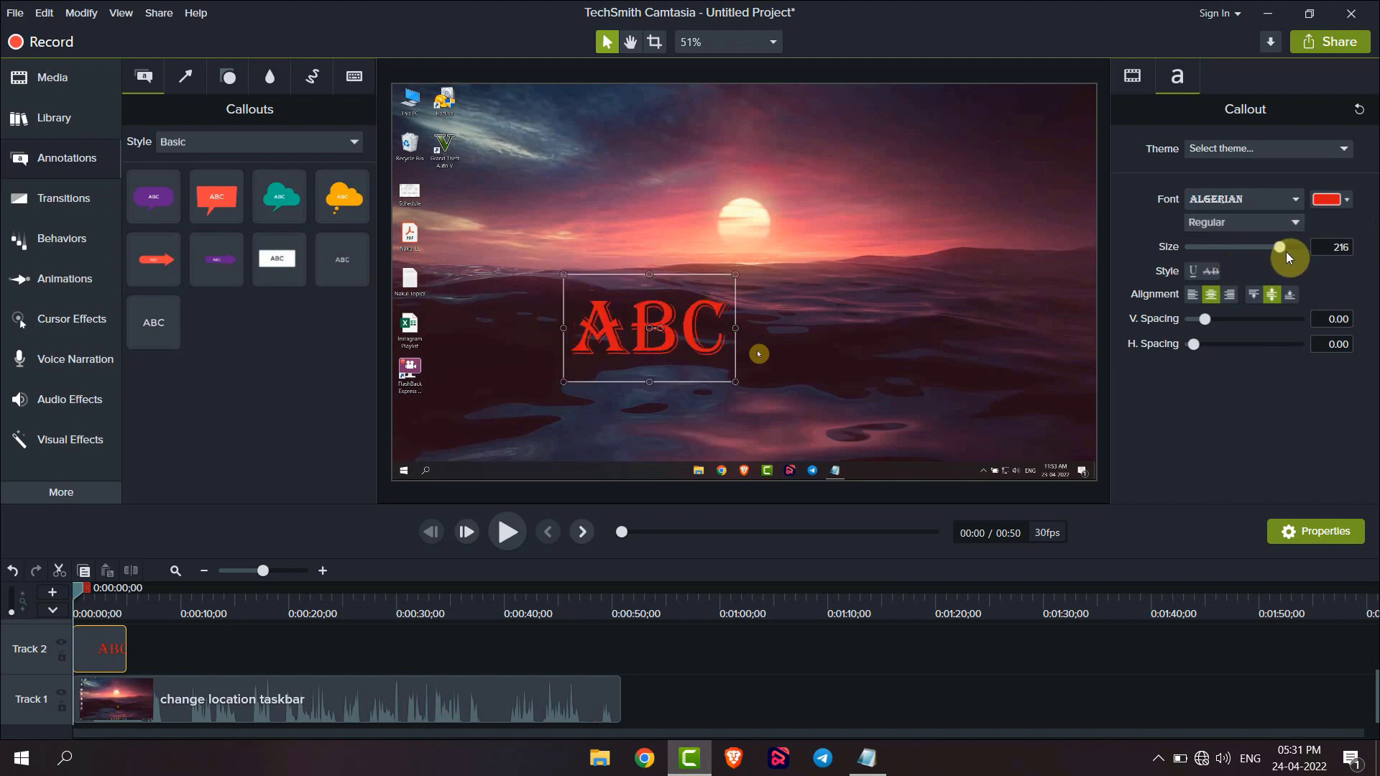
left_click_drag(1280, 246, 1282, 246)
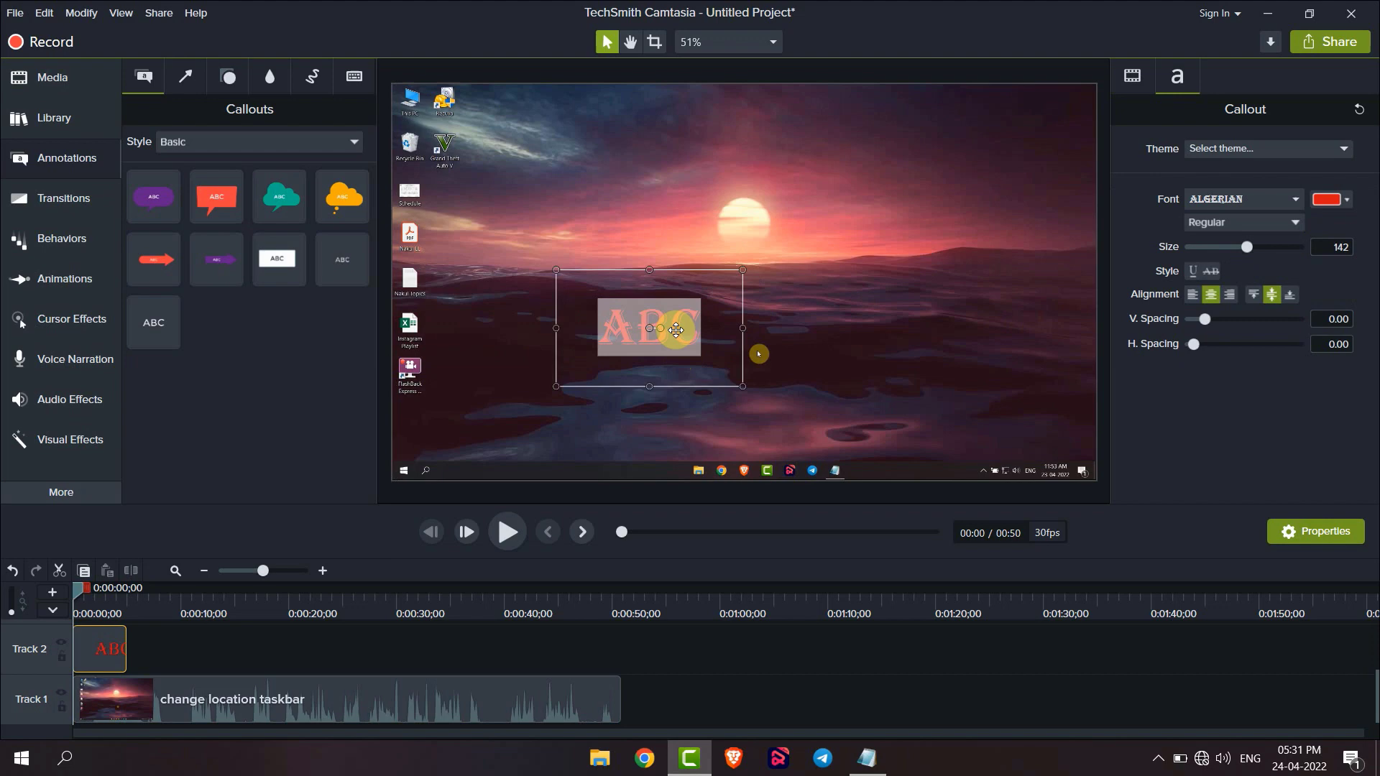
Replace the callout wording ABC with 'HOW?'.
type("HOW?")
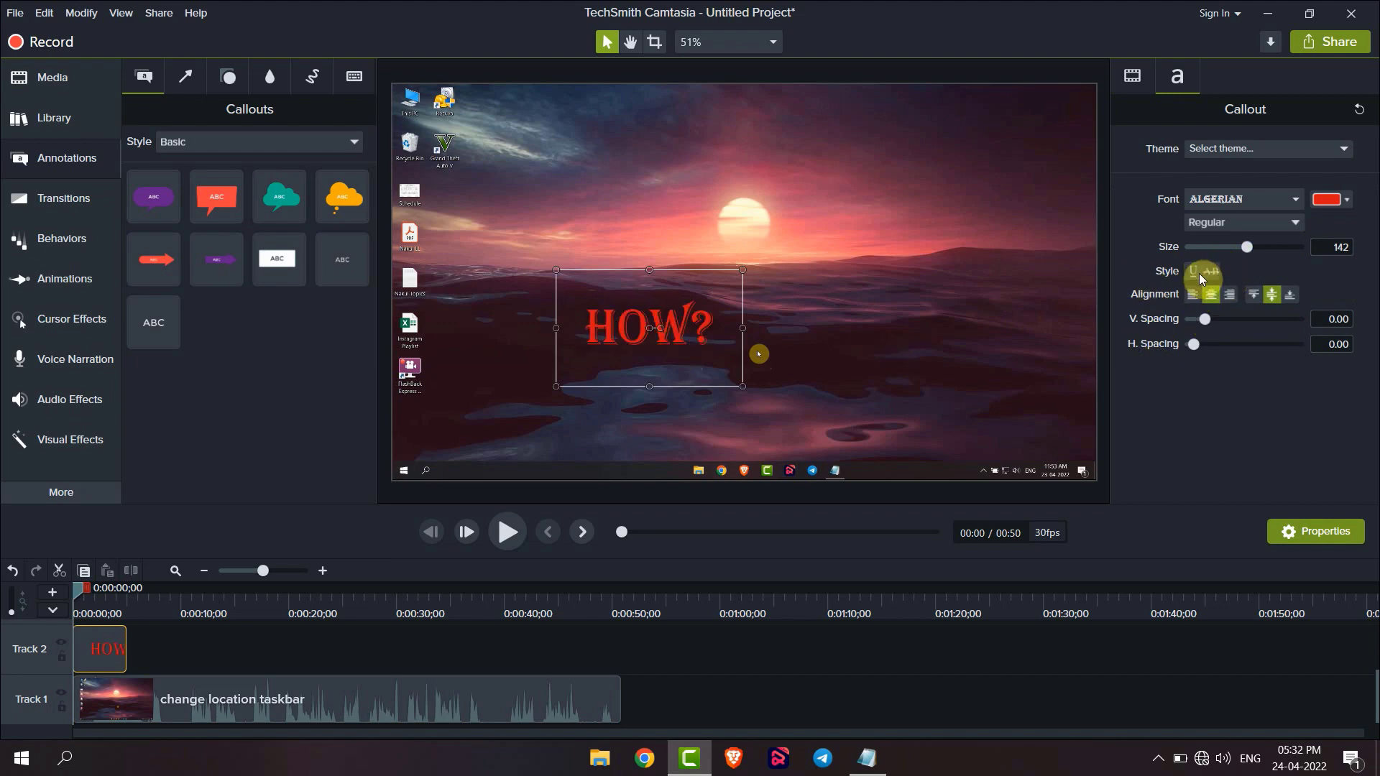
left_click(1230, 293)
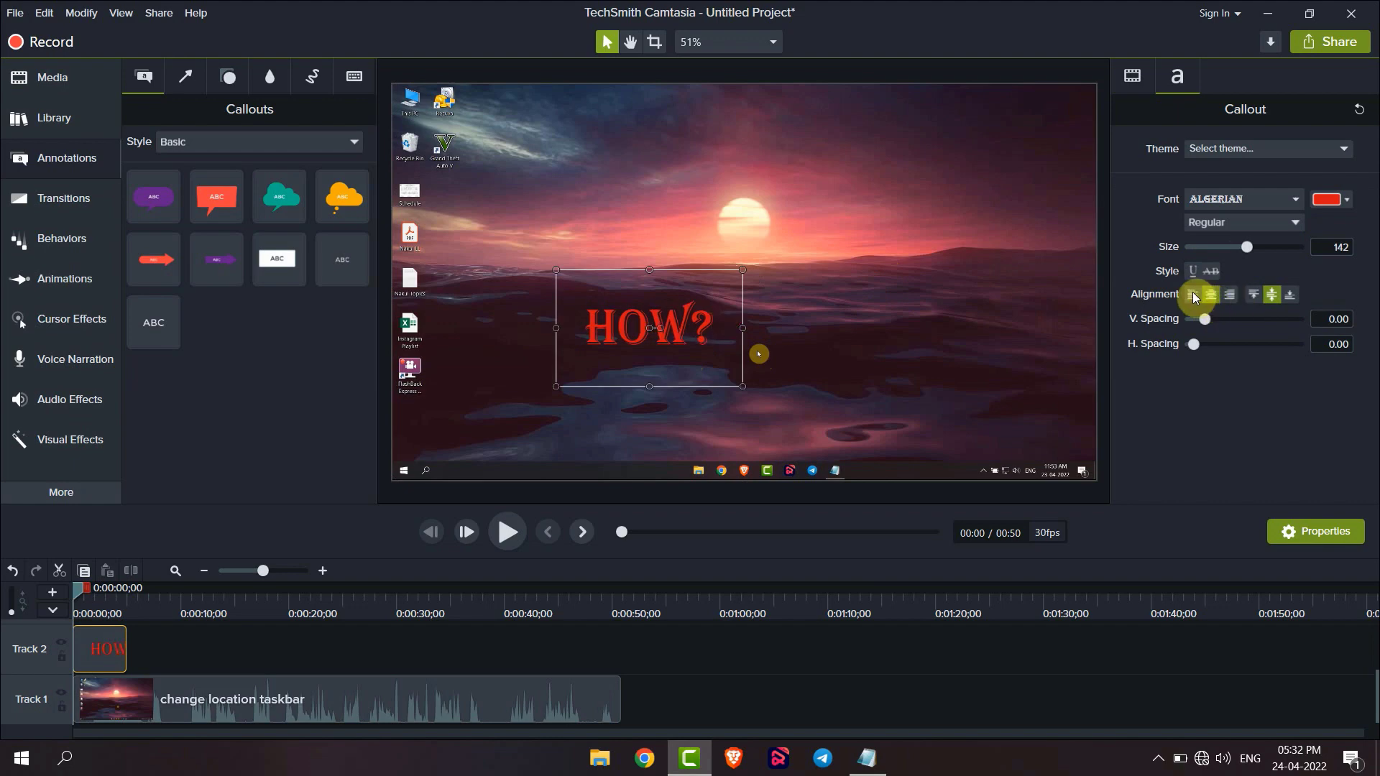
Try left and right alignment, settle on centred HOW?, and raise the callout toward the clip's top.
left_click(1195, 294)
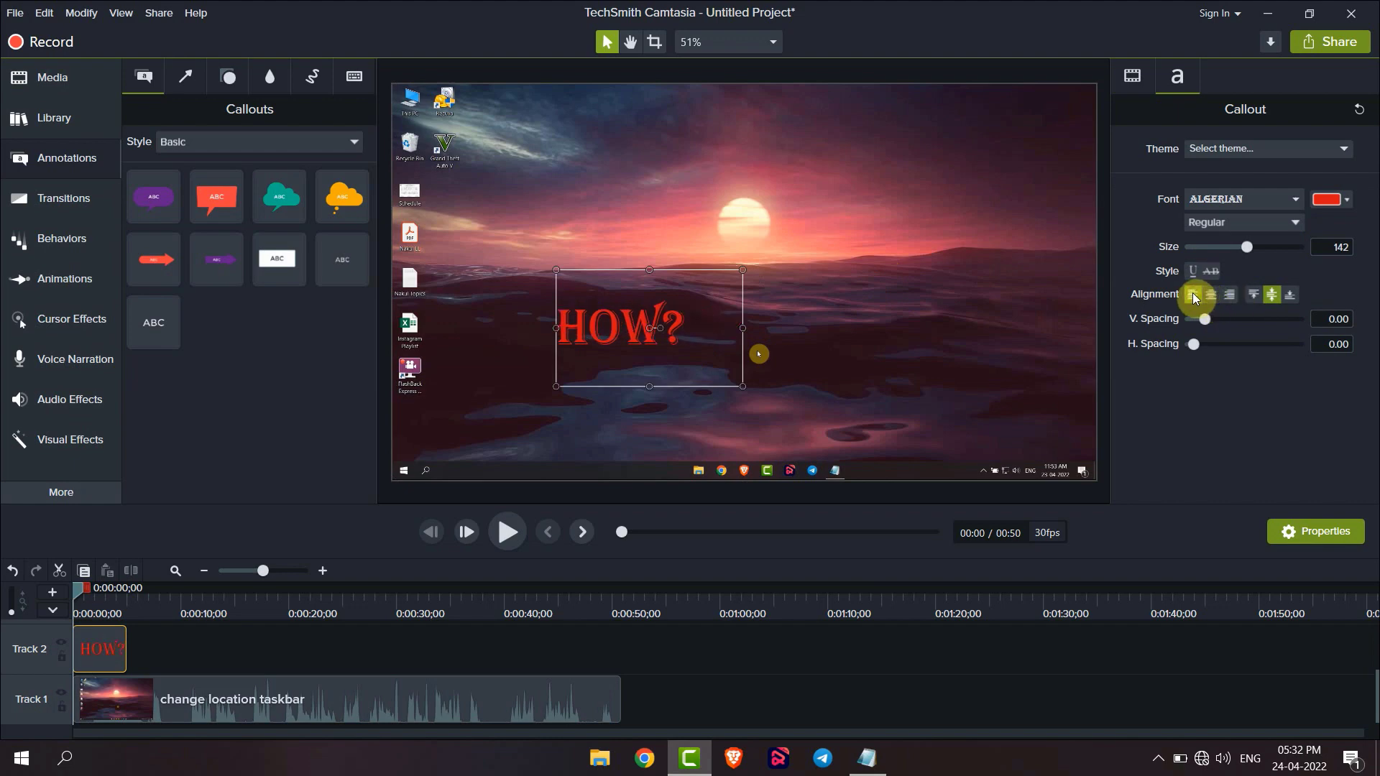
left_click(1213, 294)
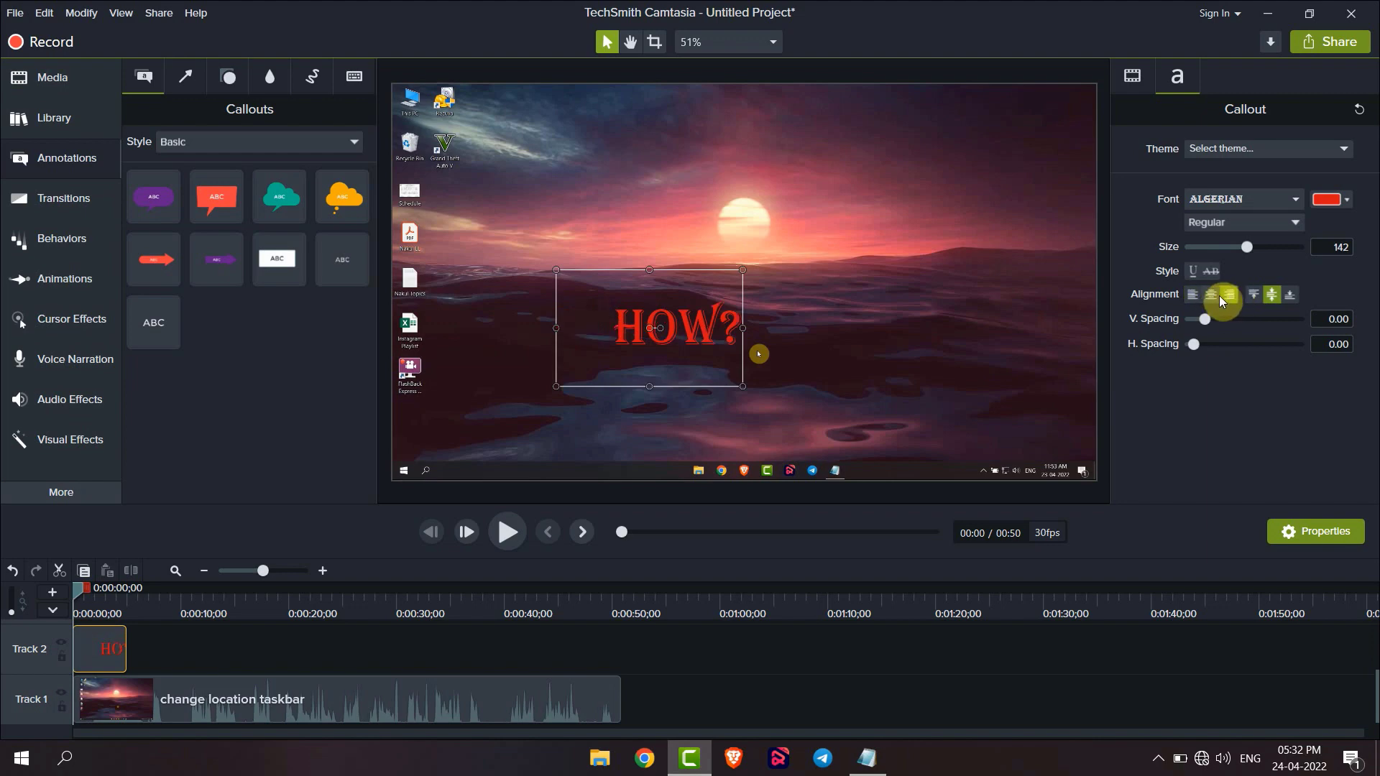
left_click(1210, 293)
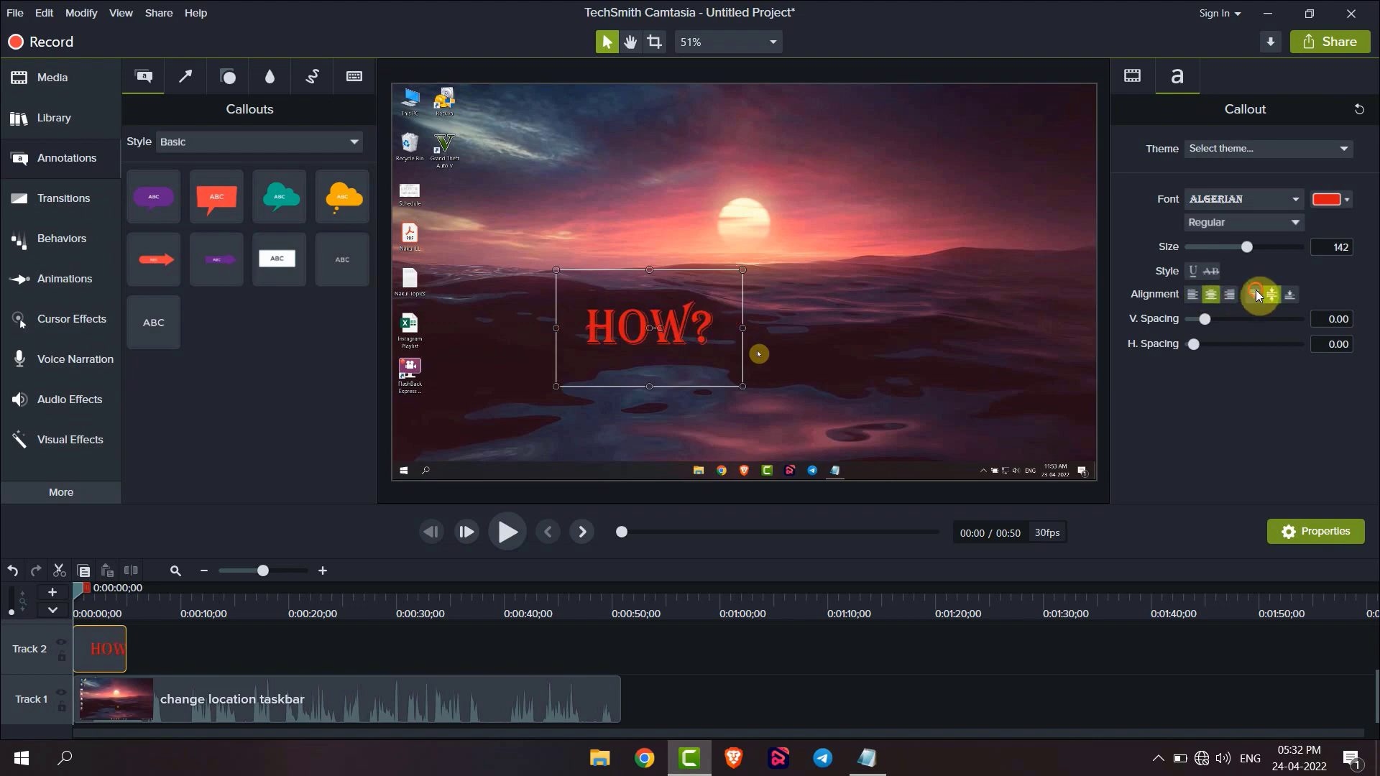
left_click(1254, 293)
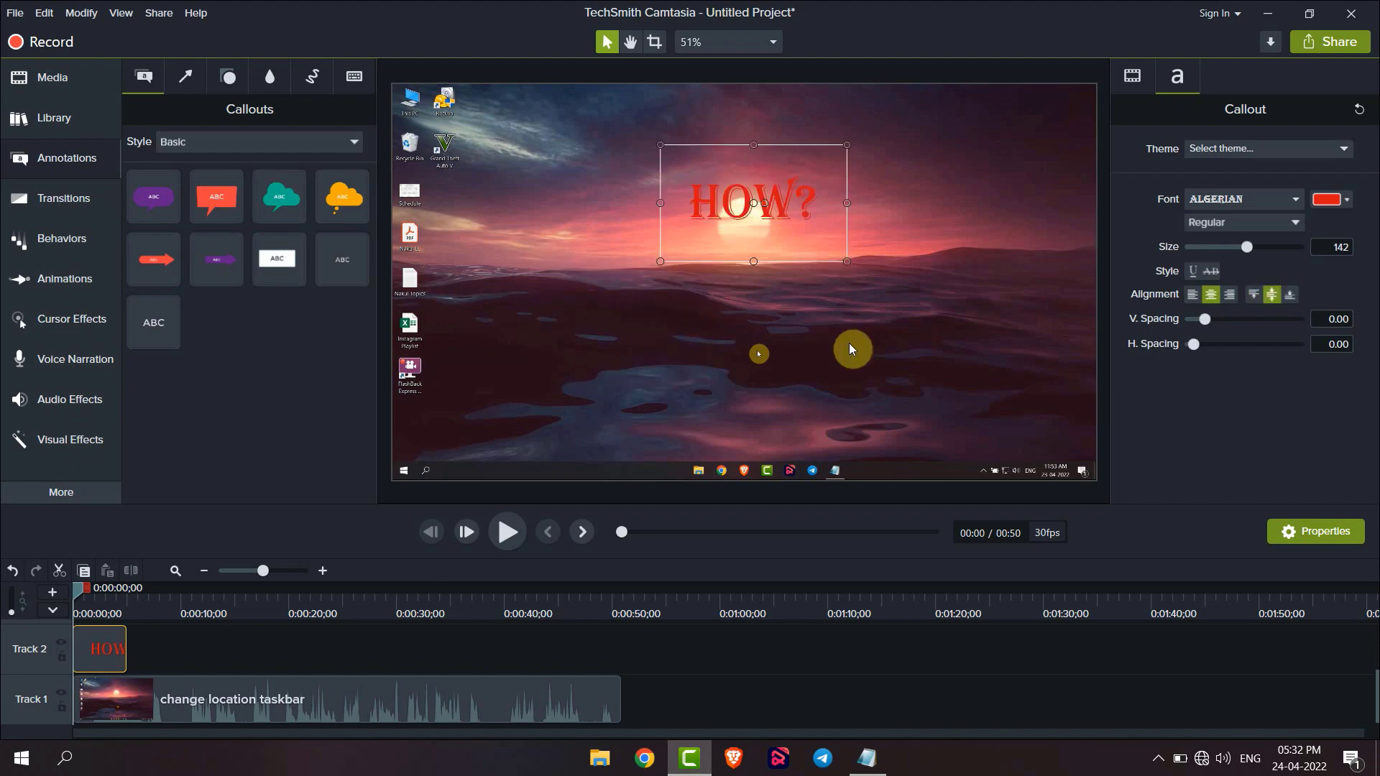
mouse_move(790, 637)
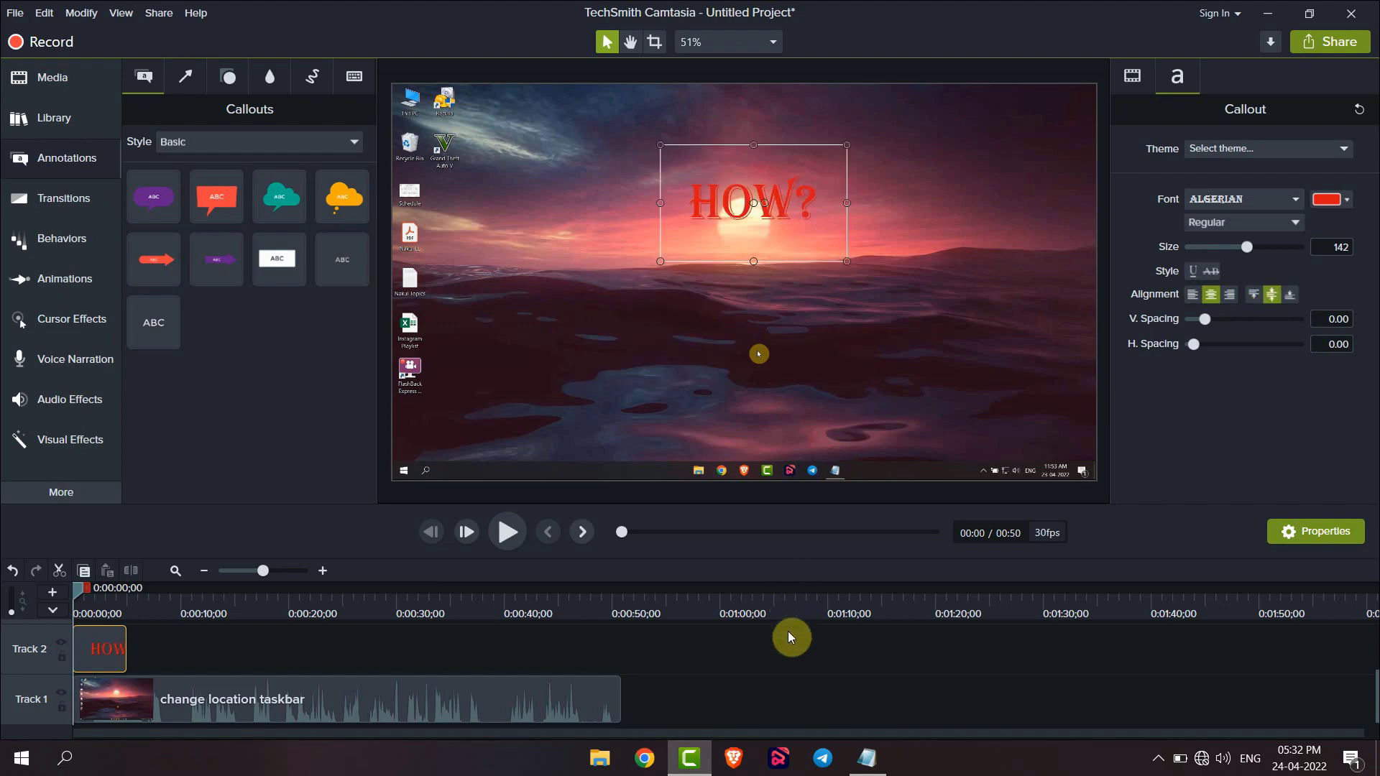